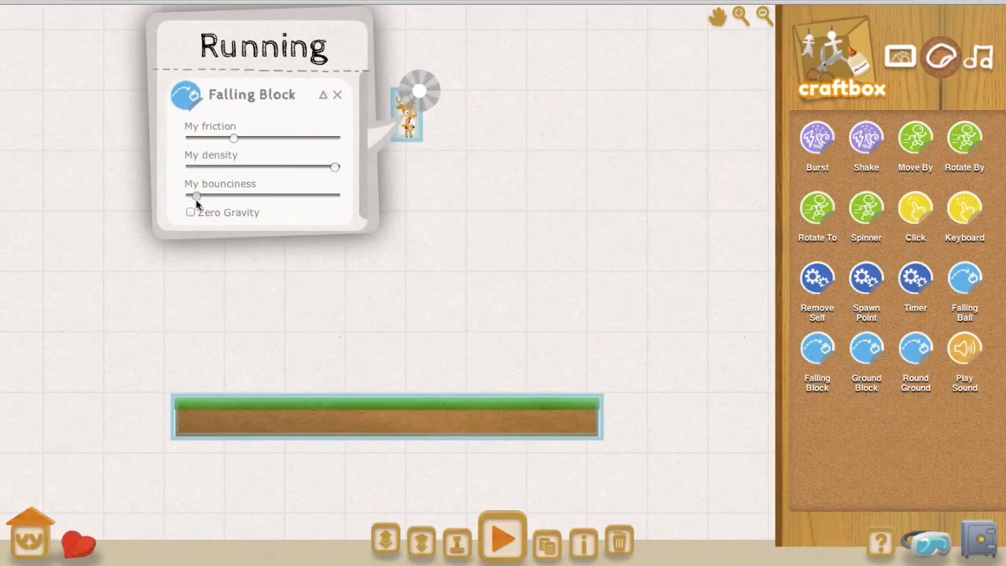
Adjust the Falling Block's friction, density, bounciness and Zero Gravity controls
click(505, 541)
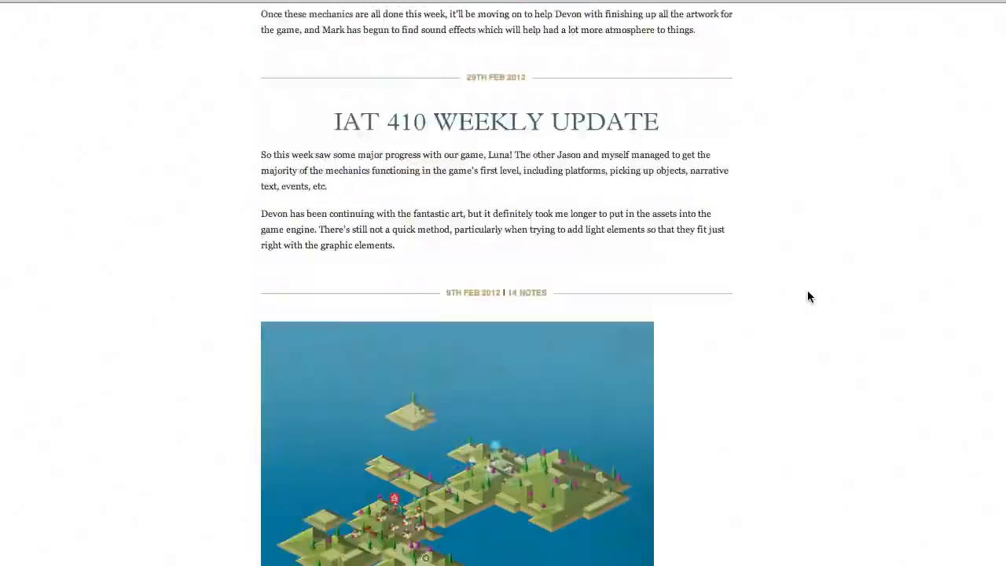
Scroll through the weekly update post, then return to Craftybox showing the Actions palette
scroll(down, 3)
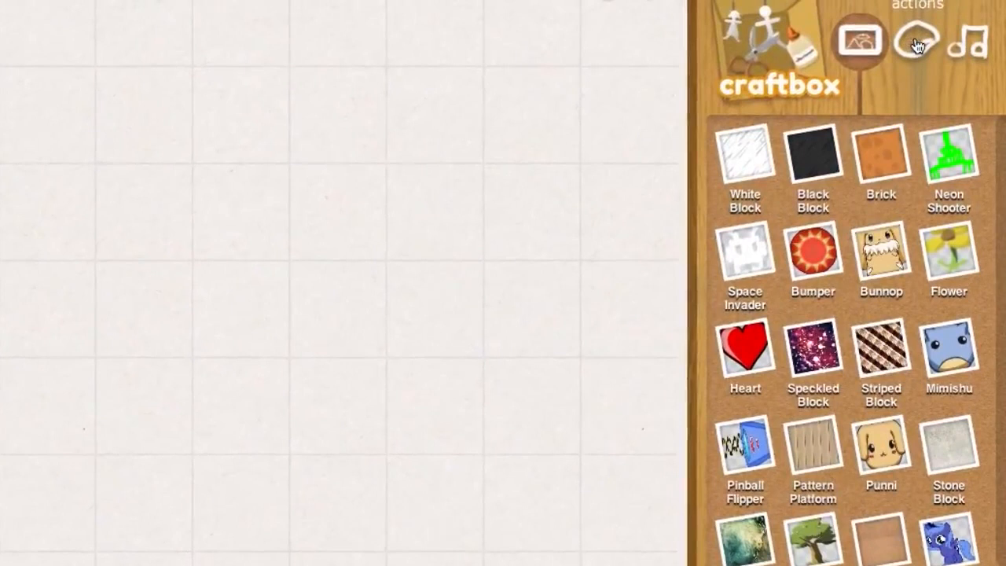
click(914, 44)
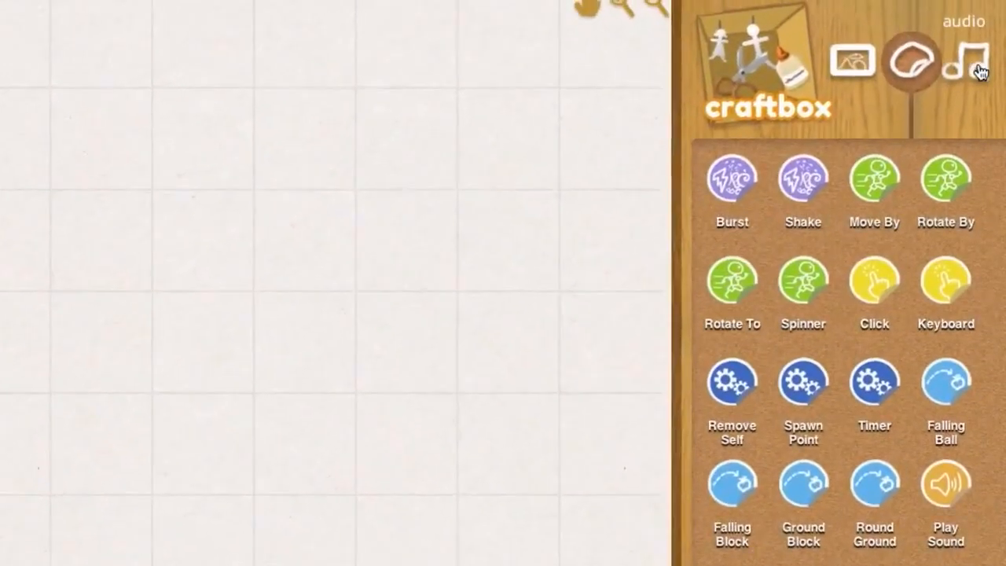
Give the Striped Block a Move By action of 205 pixels upward in 0.15 s, overriding physics
click(968, 58)
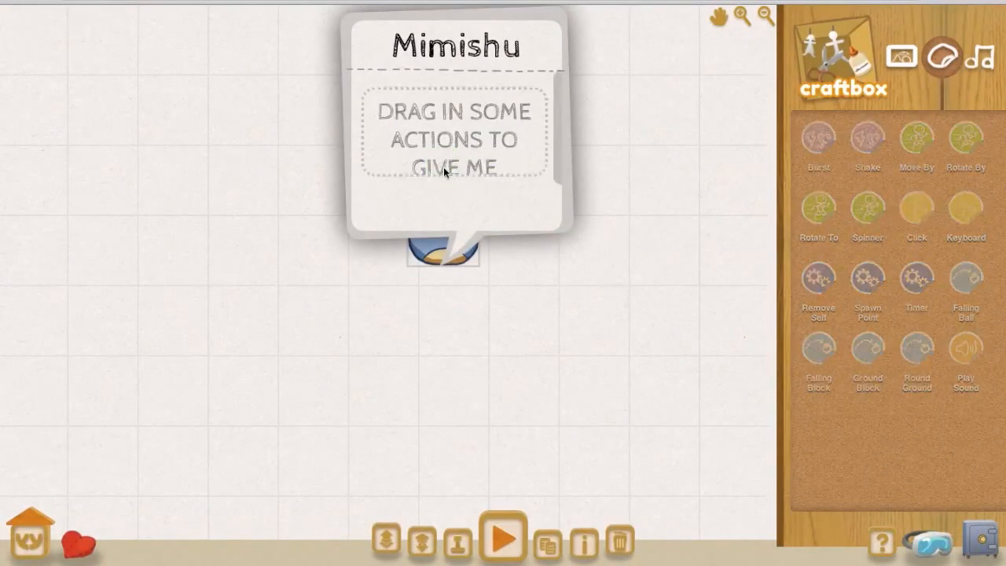
click(503, 540)
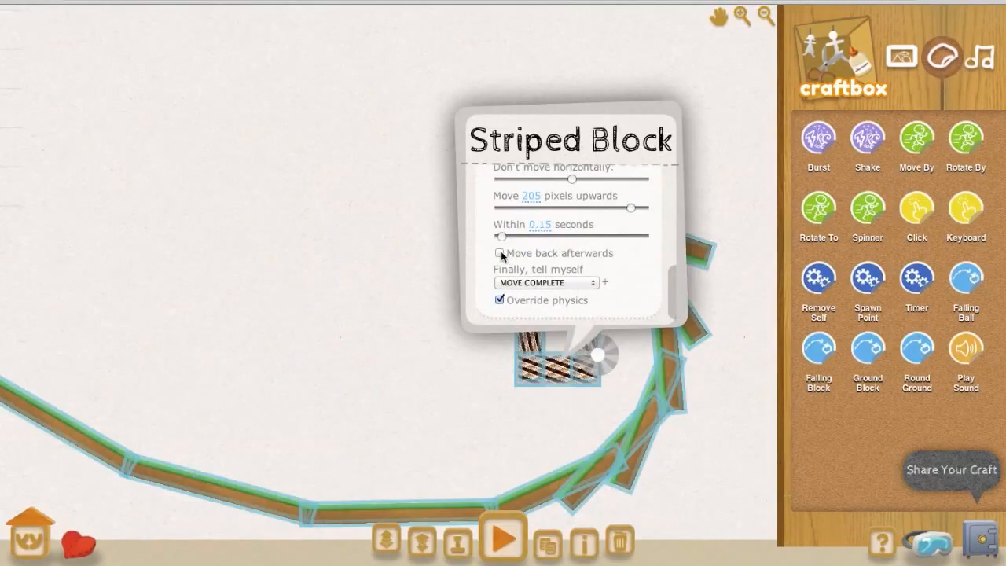
click(503, 537)
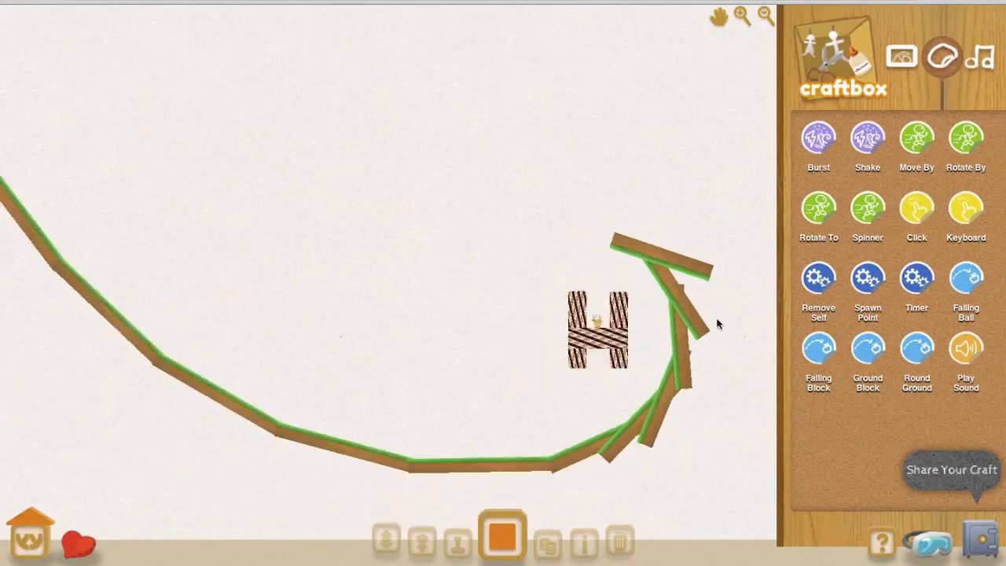
Trigger the striped blocks to move upward in the running scene, then stop it
click(505, 537)
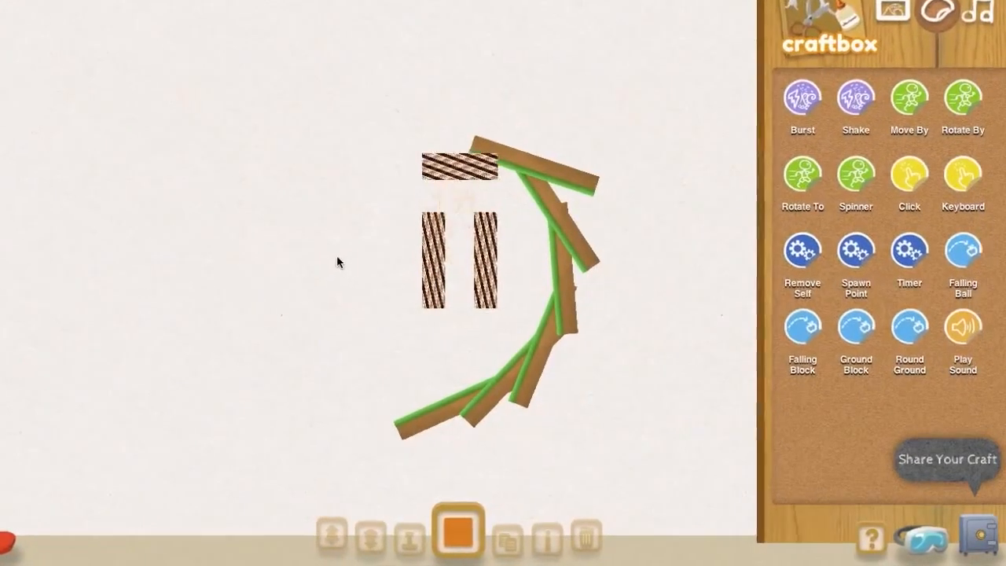
click(455, 536)
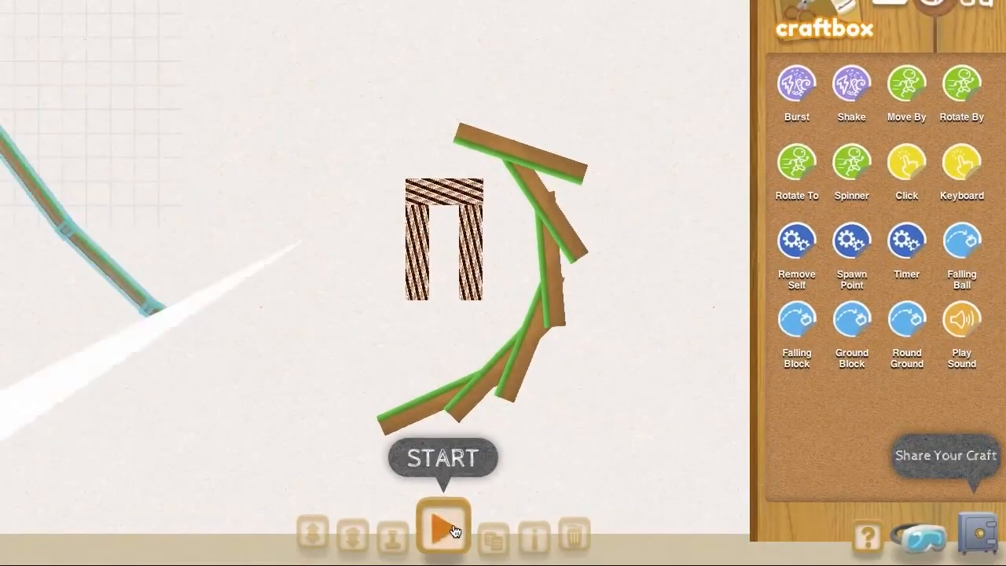
Sign in via Facebook Quick Connect and share the craft to the portal
click(443, 531)
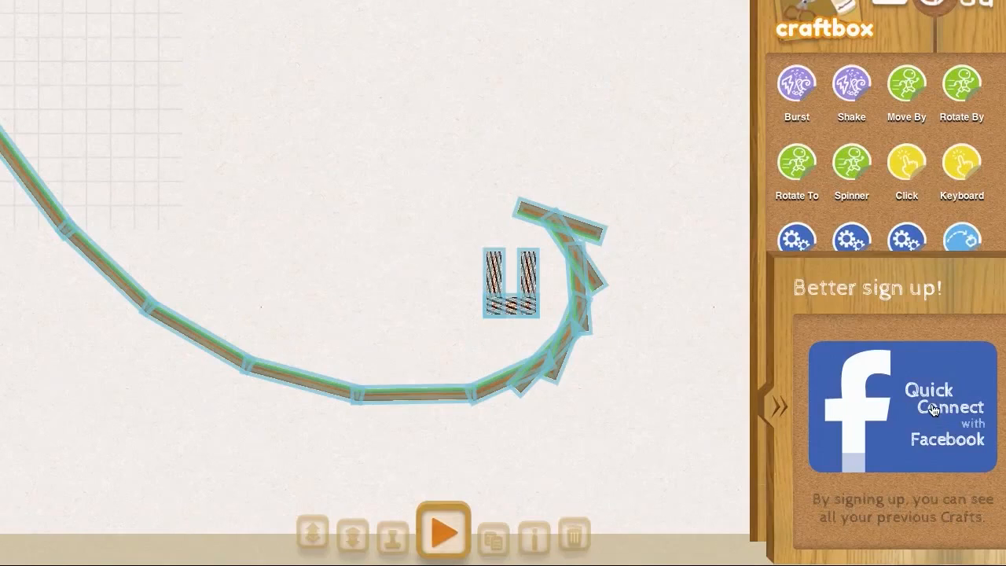
click(903, 409)
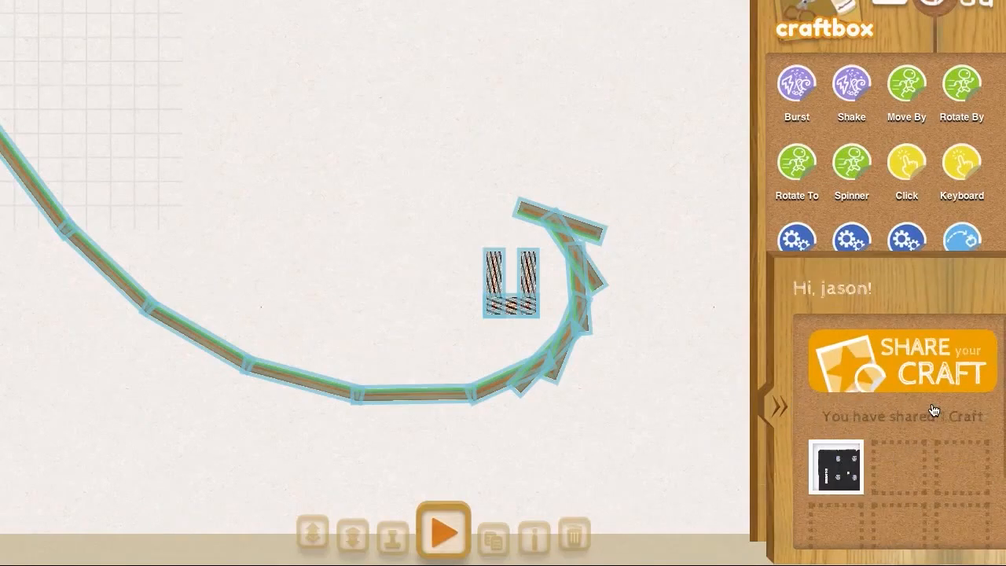
click(443, 547)
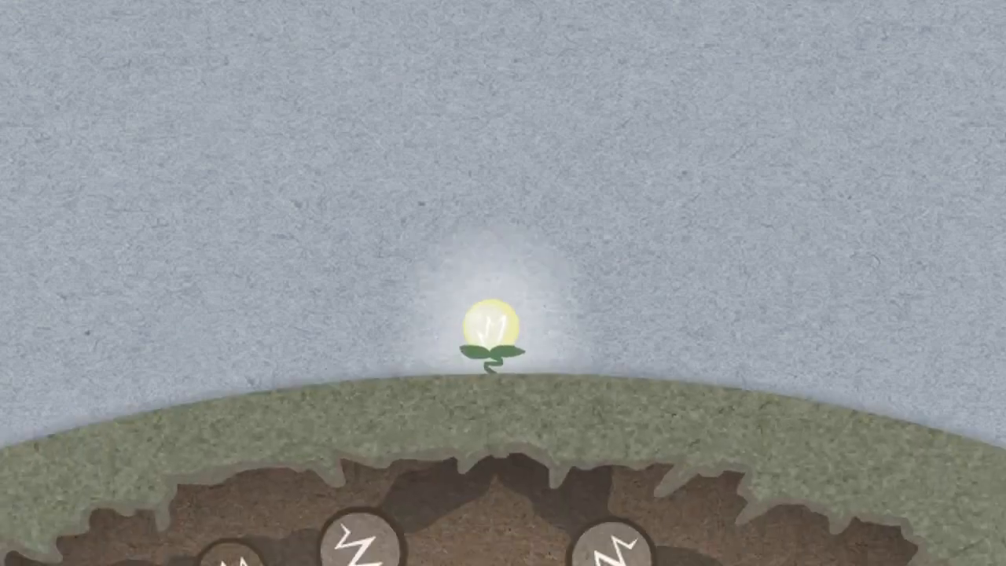